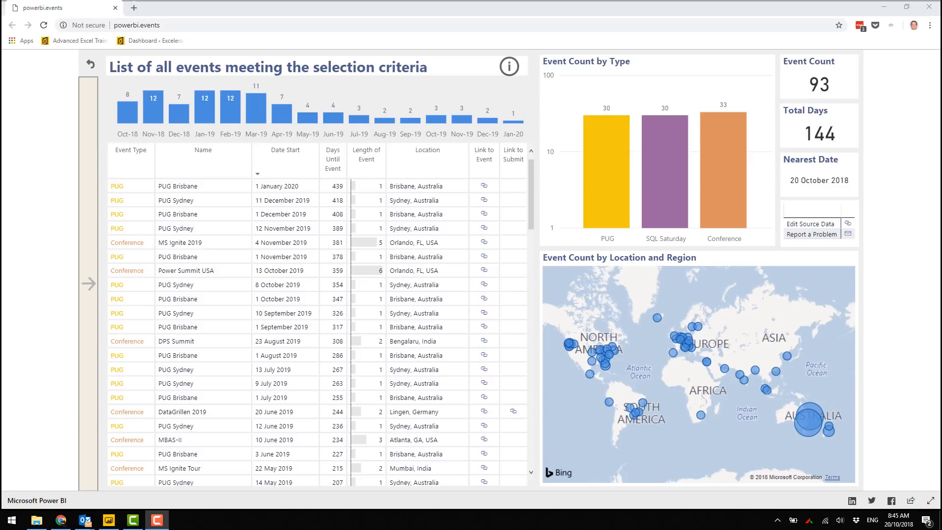
# Step: Expand the slicer pane, filter Status to Confirmed and Region to Asia/Pacific, then collapse it
pyautogui.click(87, 283)
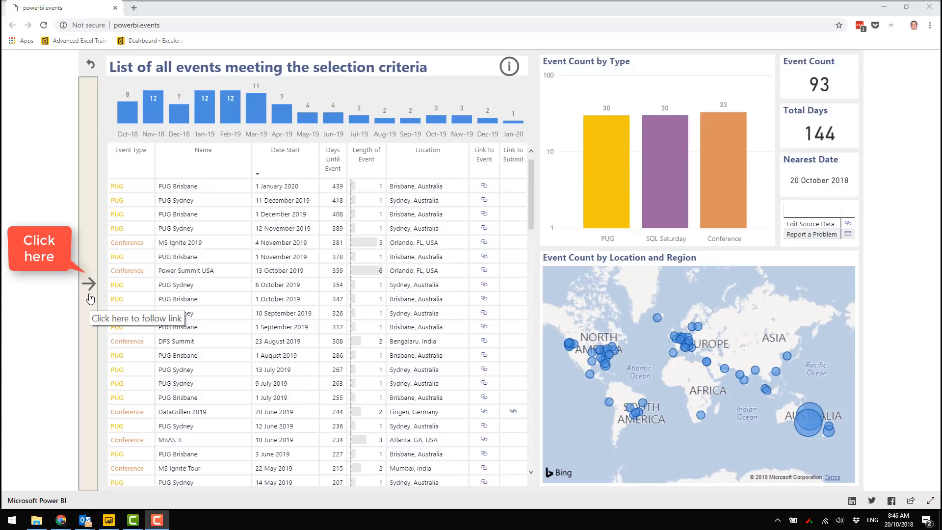
pyautogui.click(88, 282)
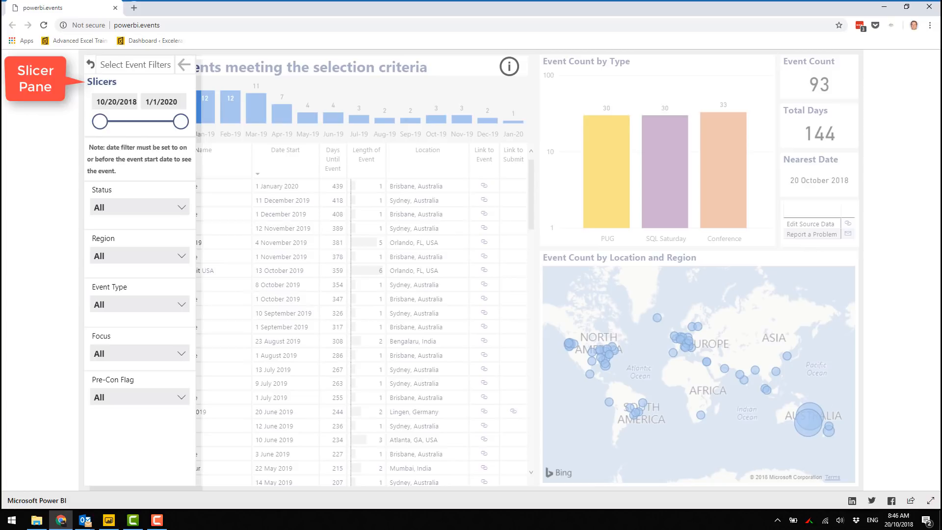
pyautogui.click(140, 207)
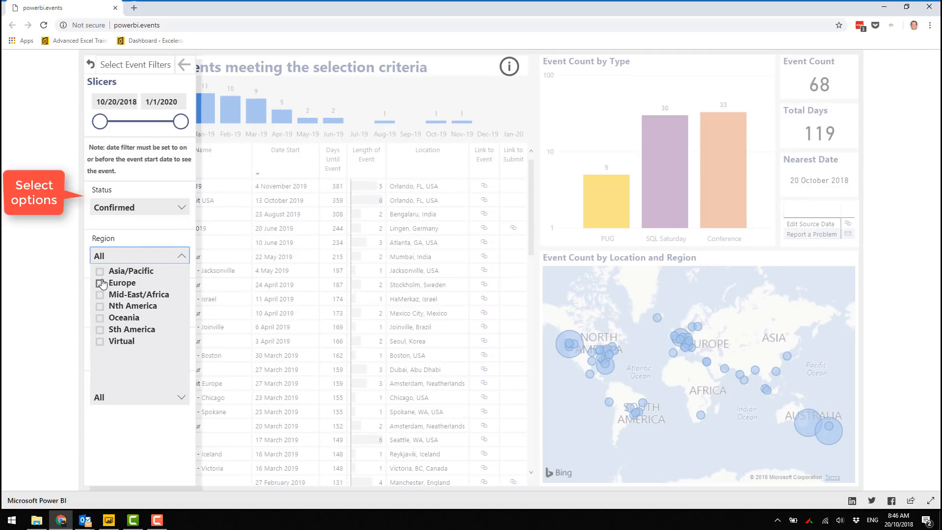
pyautogui.click(100, 271)
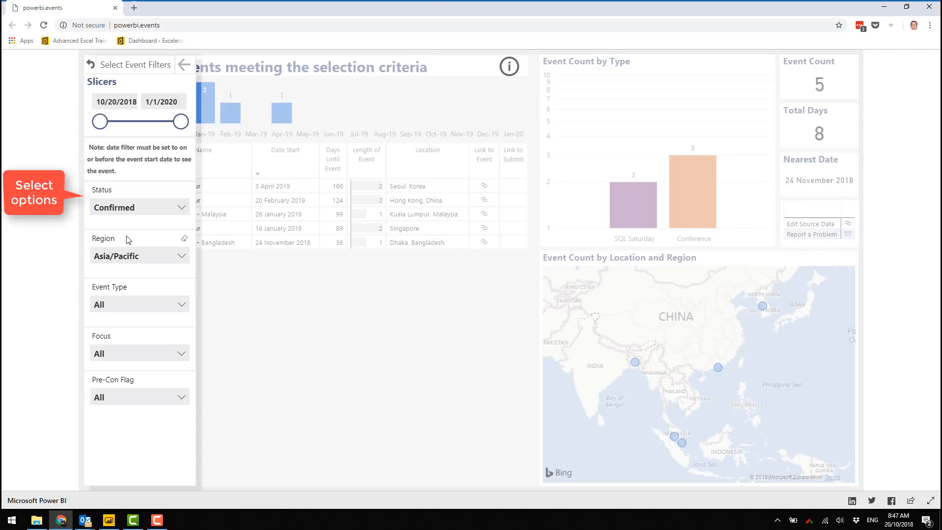
pyautogui.moveTo(646, 406)
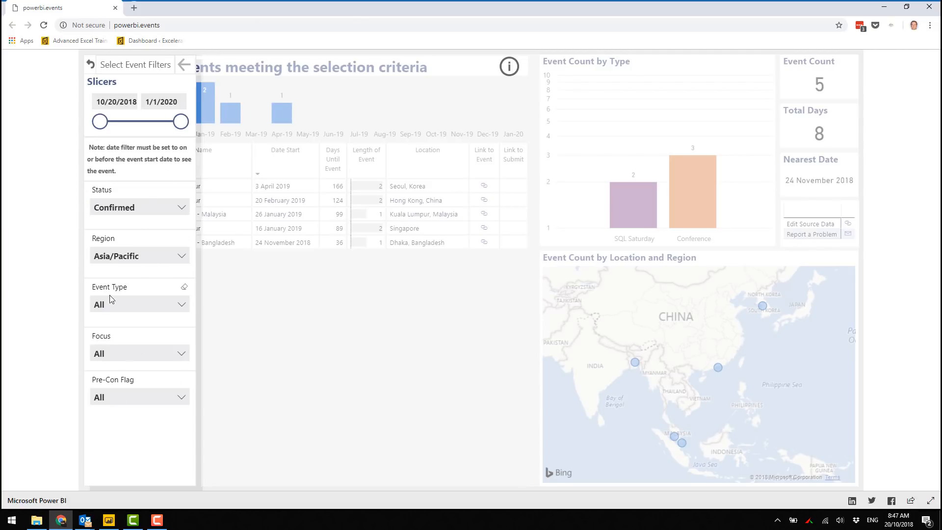
pyautogui.moveTo(186, 65)
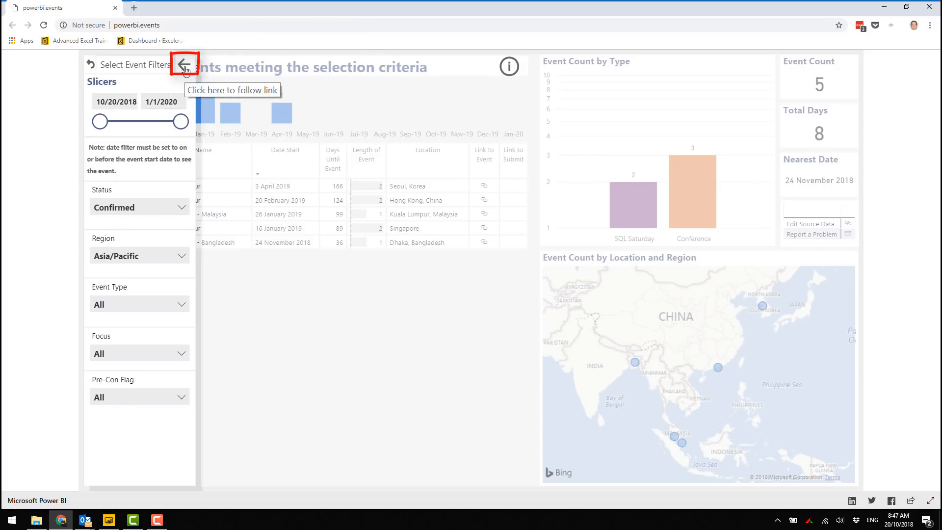
pyautogui.click(184, 64)
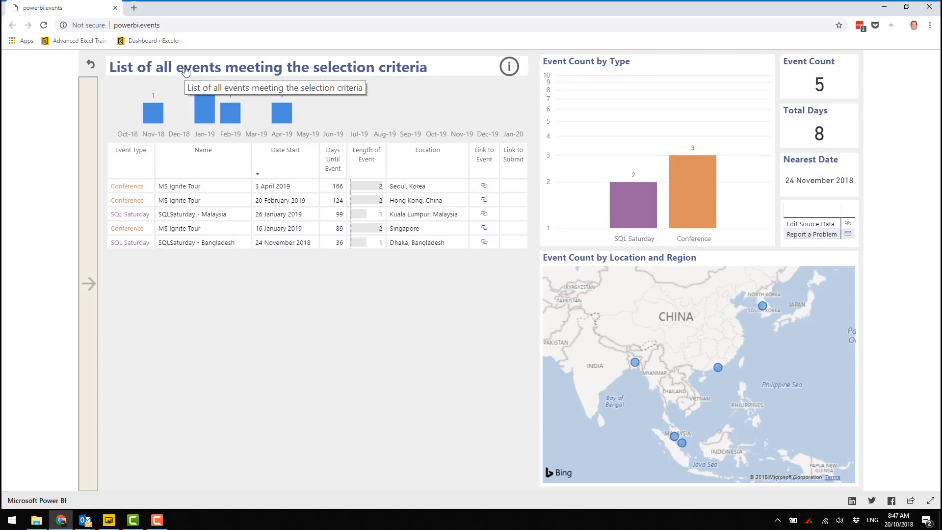
# Step: Show the Bookmarks and Selection panes beside the sales report in Power BI Desktop
pyautogui.click(108, 520)
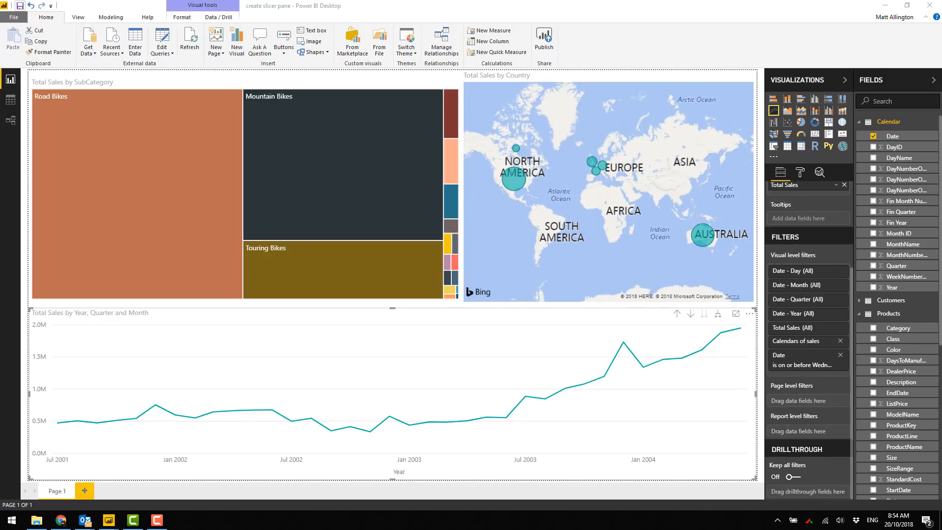
pyautogui.moveTo(2, 341)
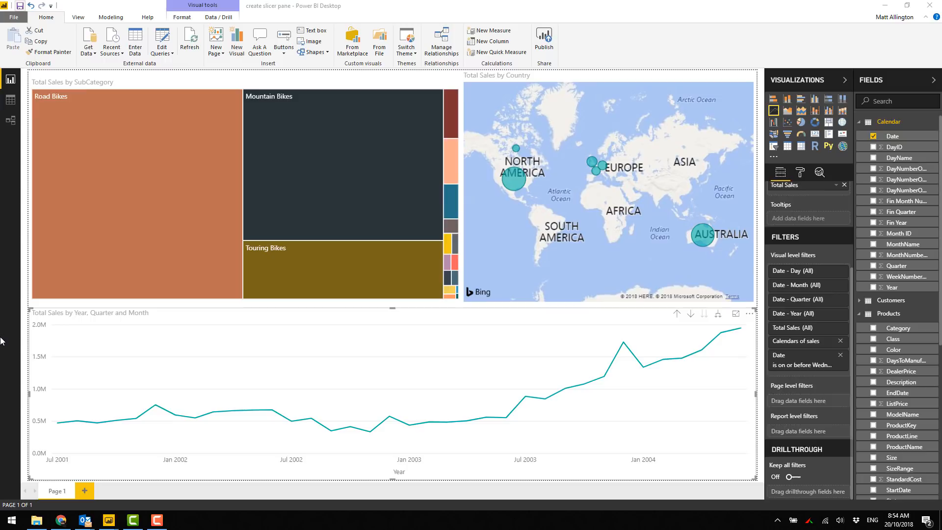
pyautogui.moveTo(118, 17)
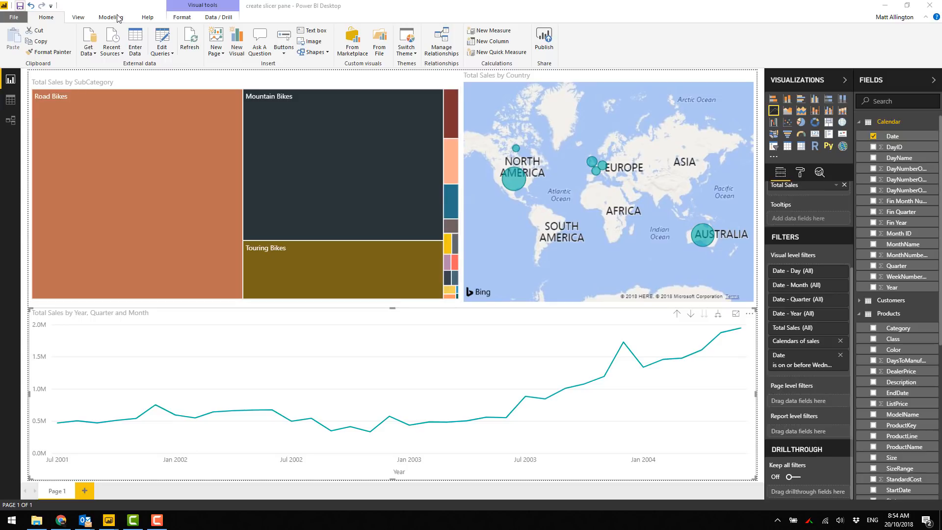
pyautogui.click(78, 17)
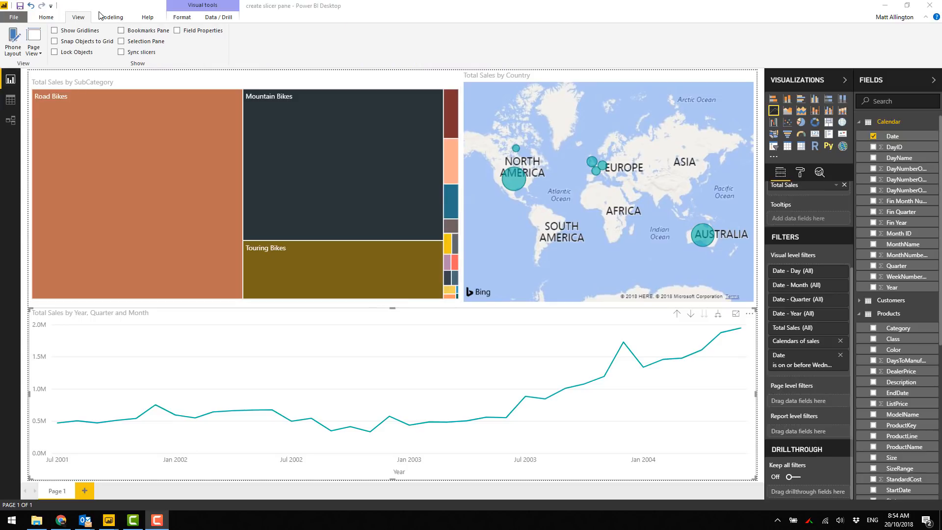
pyautogui.moveTo(122, 30)
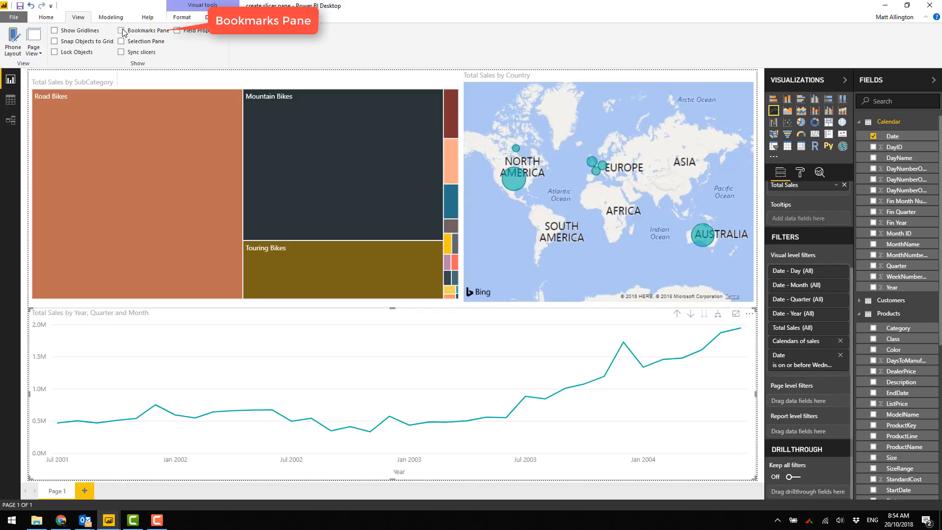
pyautogui.click(121, 41)
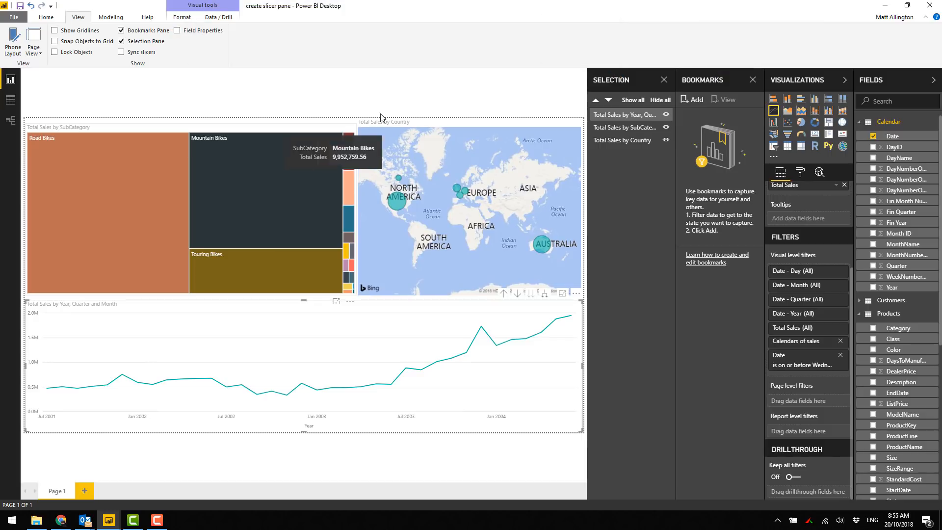
pyautogui.moveTo(178, 101)
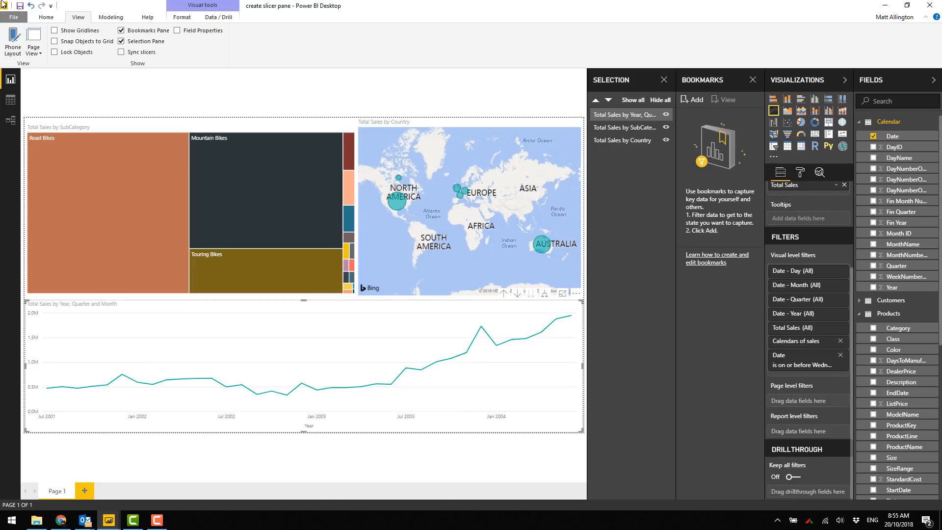
# Step: Insert a right-arrow button at the left edge with Action on and Type set to Bookmark
pyautogui.click(46, 16)
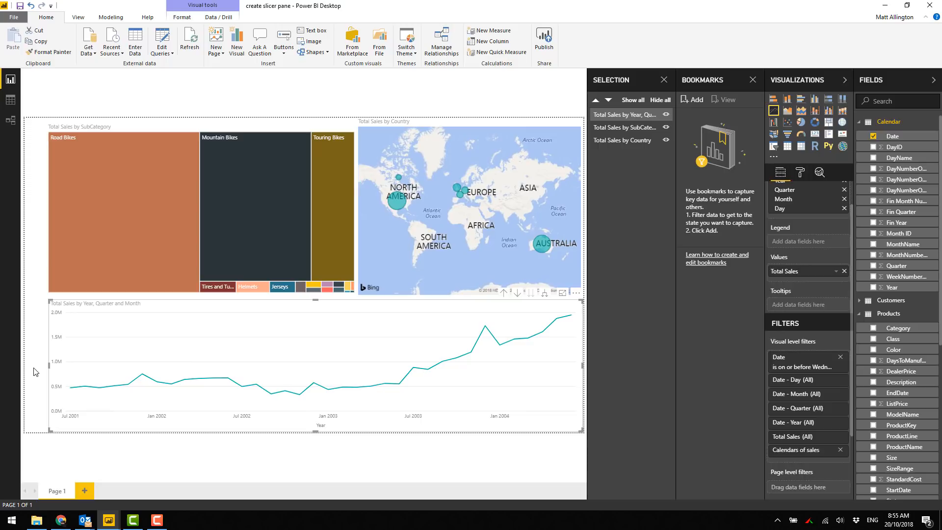
pyautogui.click(283, 37)
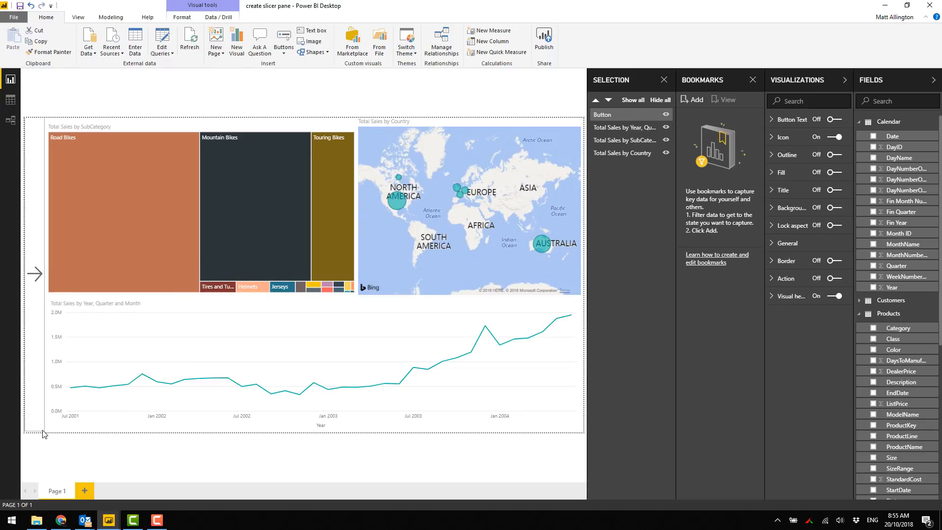
pyautogui.moveTo(65, 261)
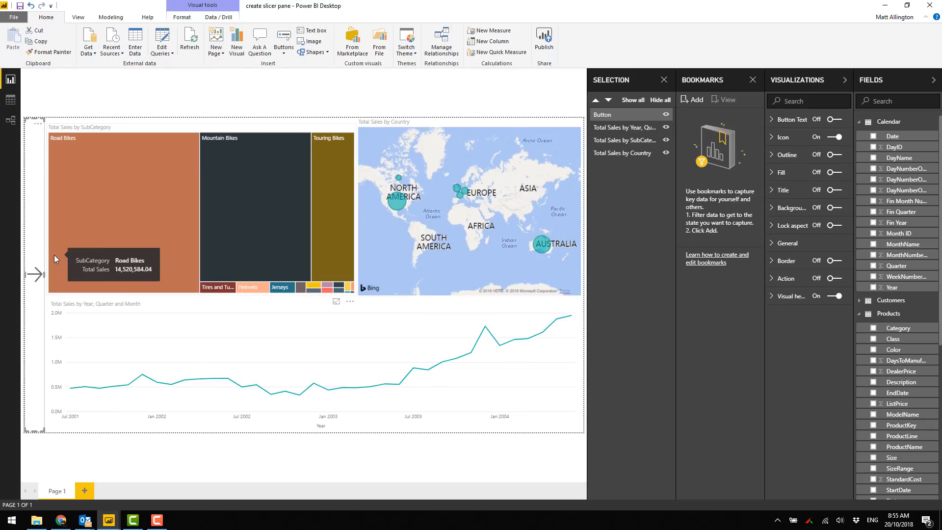
pyautogui.moveTo(37, 277)
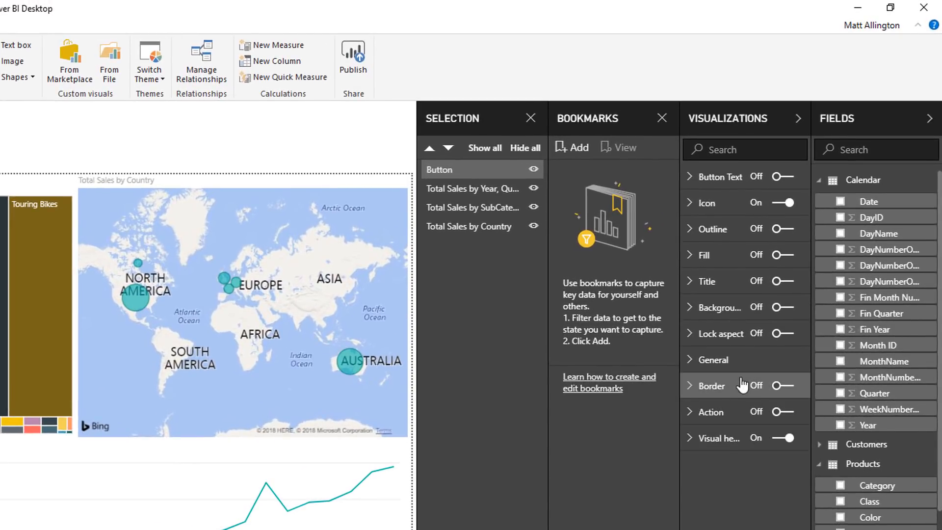
pyautogui.click(689, 412)
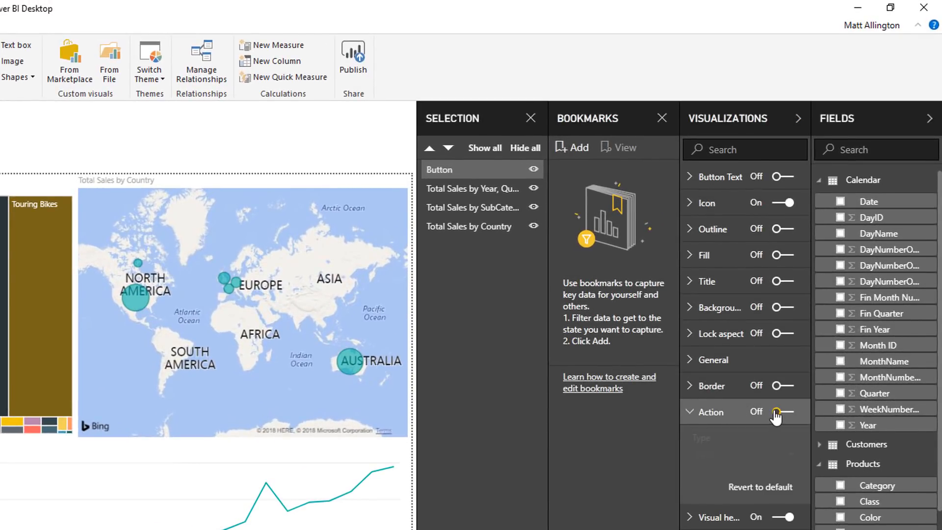
pyautogui.click(783, 411)
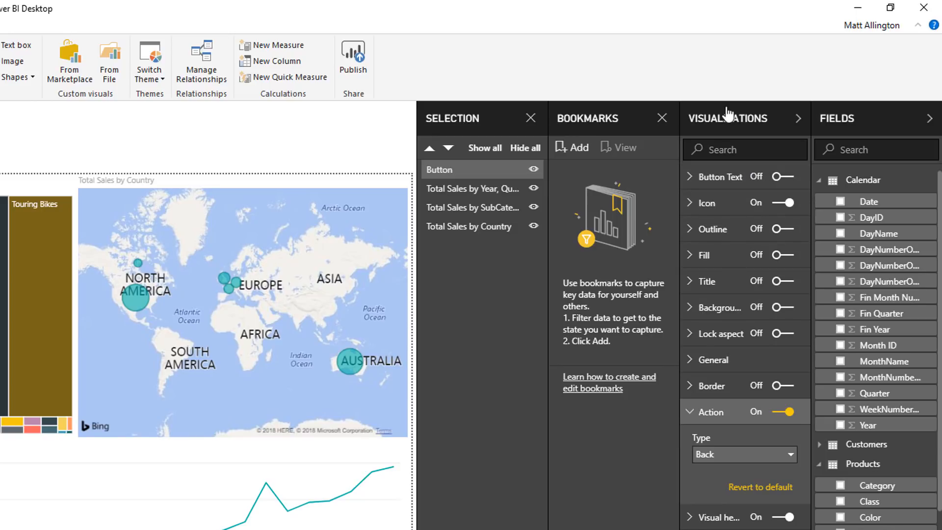
pyautogui.click(743, 455)
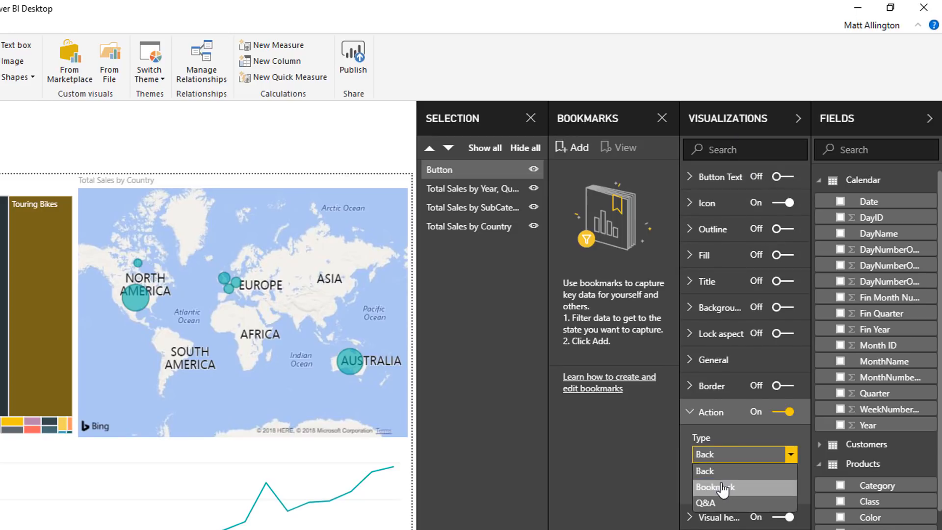
pyautogui.click(713, 488)
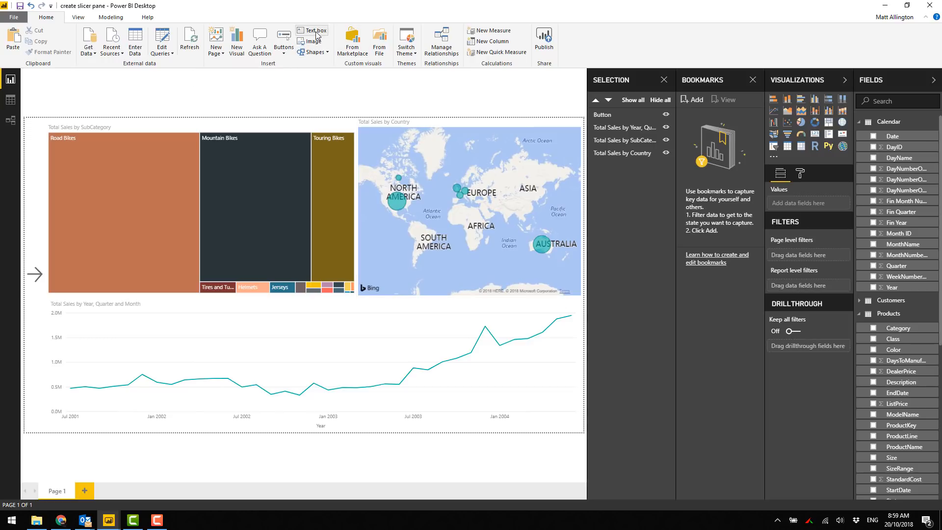
pyautogui.moveTo(317, 52)
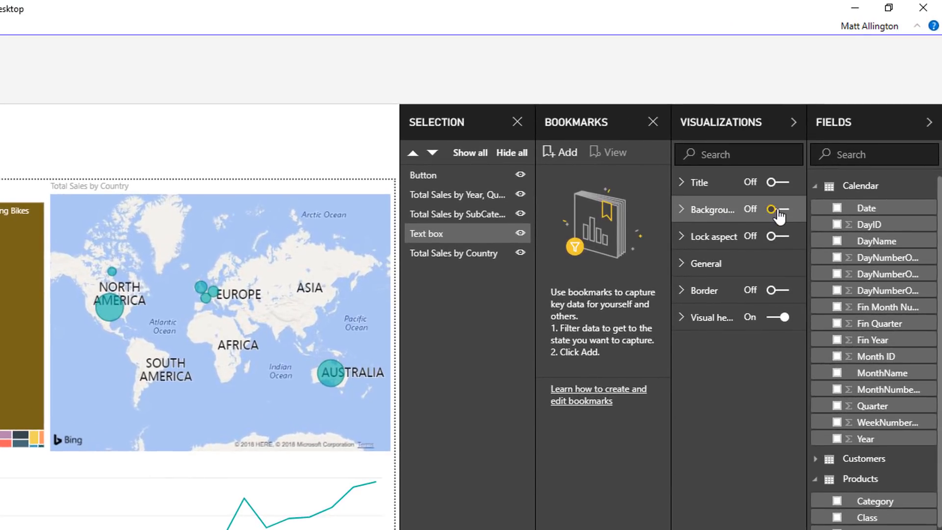
# Step: Give the new text box a background at 0% transparency and turn its border on
pyautogui.click(777, 210)
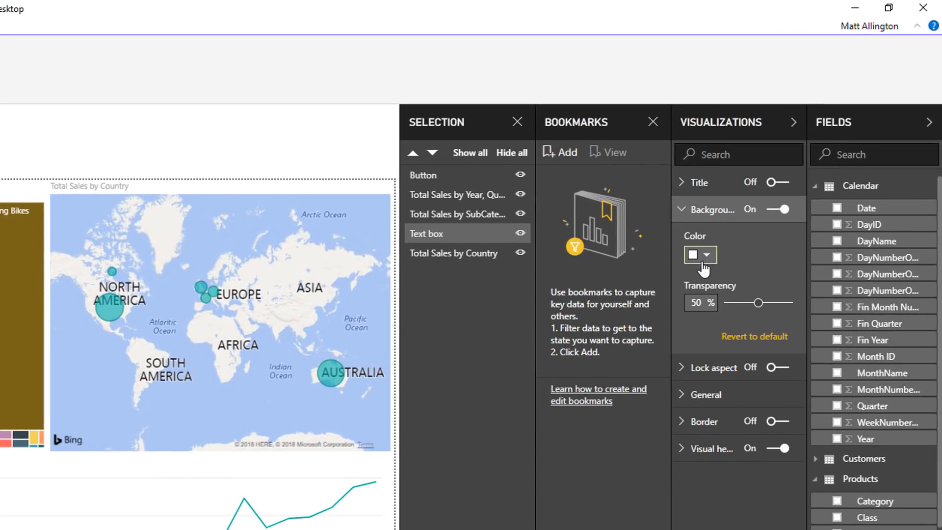
pyautogui.moveTo(760, 303); pyautogui.dragTo(727, 303)
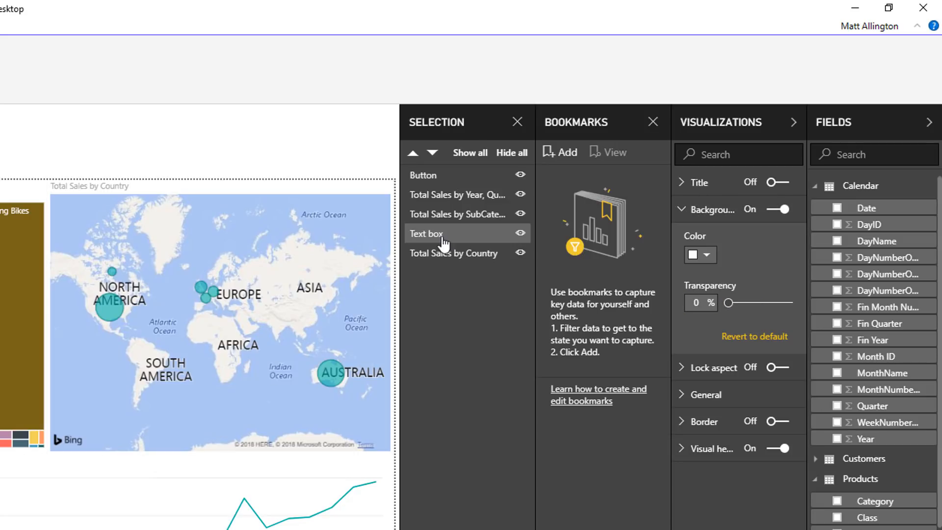
pyautogui.moveTo(408, 226)
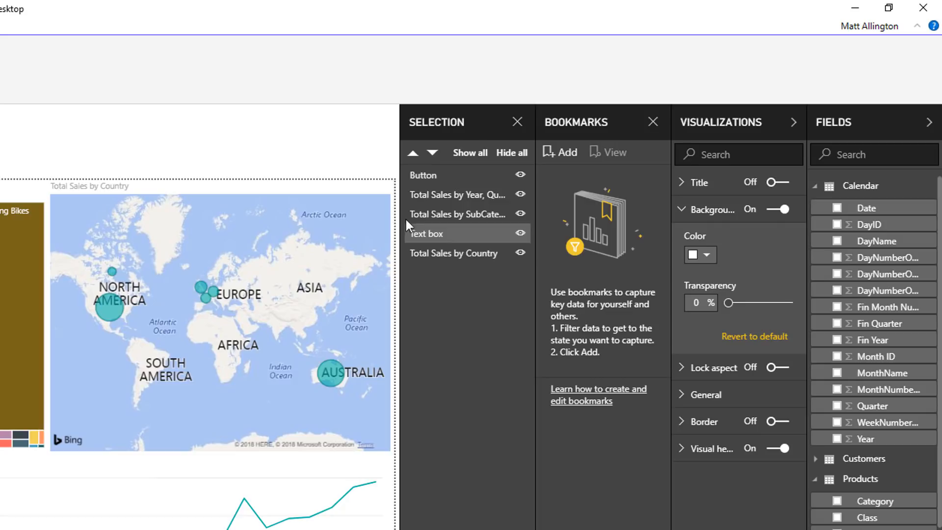
pyautogui.moveTo(450, 240)
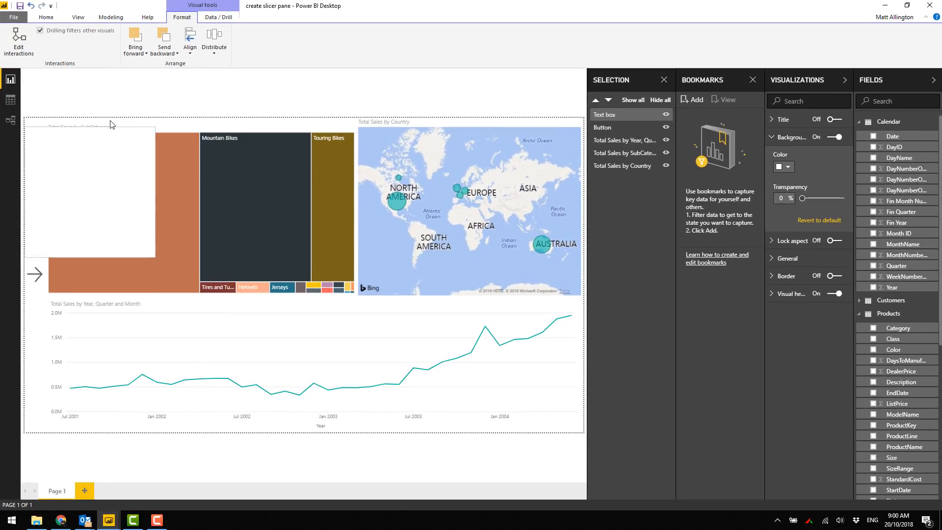
pyautogui.click(91, 192)
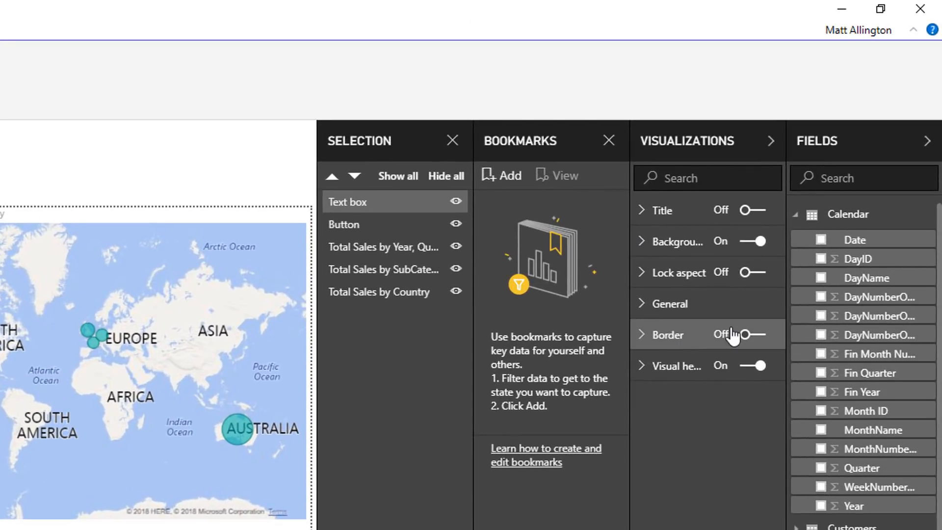
pyautogui.click(753, 335)
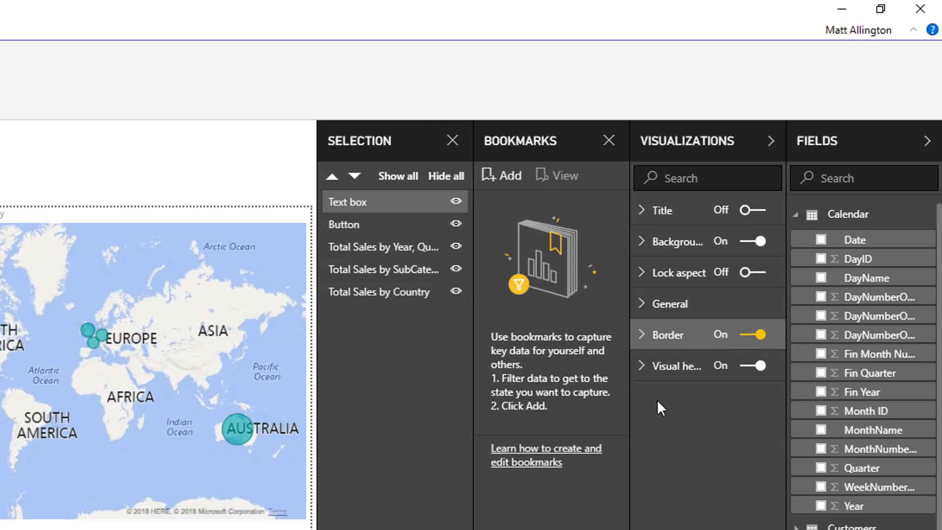
pyautogui.moveTo(646, 337)
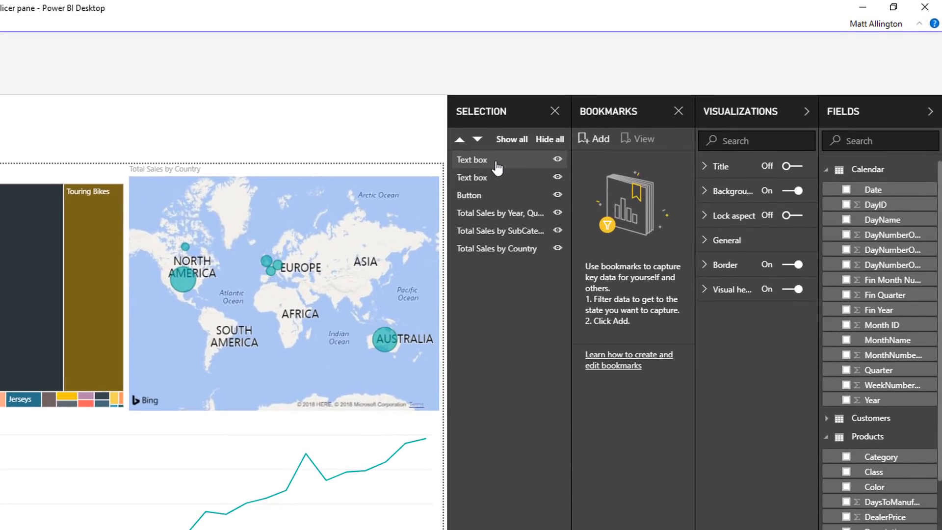
pyautogui.moveTo(493, 177)
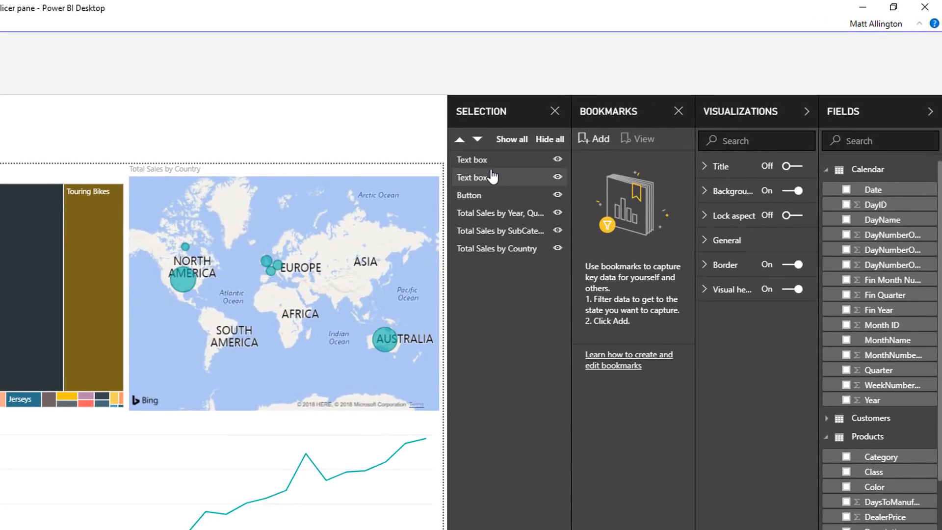
# Step: Make the duplicated text box borderless with a grey background at about 51% transparency
pyautogui.click(794, 264)
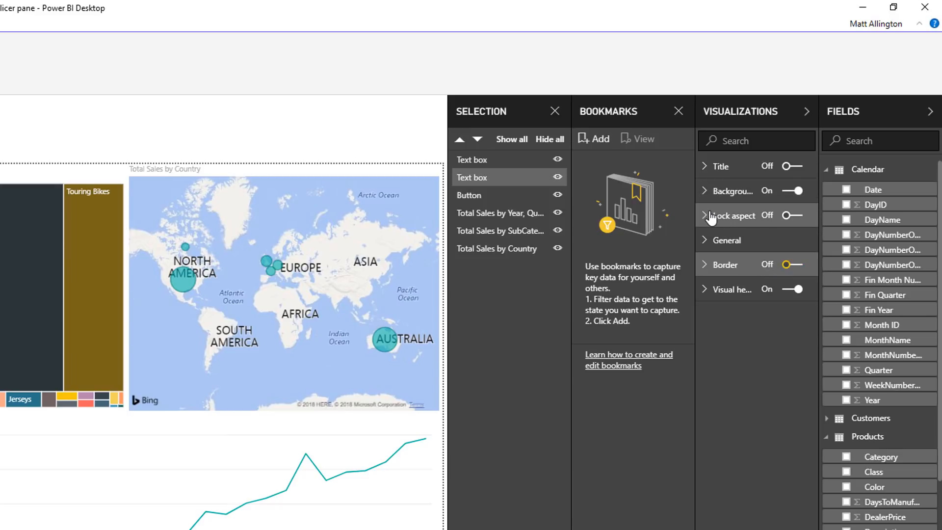
pyautogui.click(727, 232)
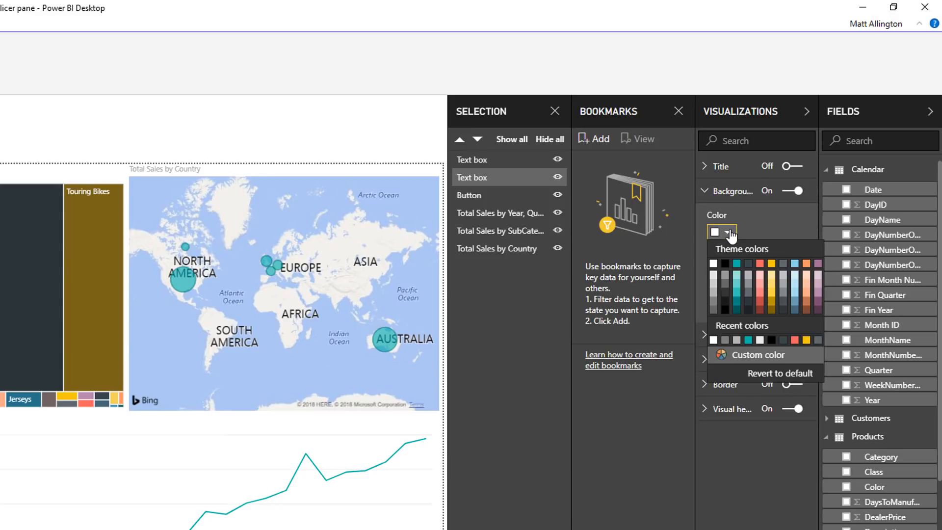
pyautogui.click(714, 232)
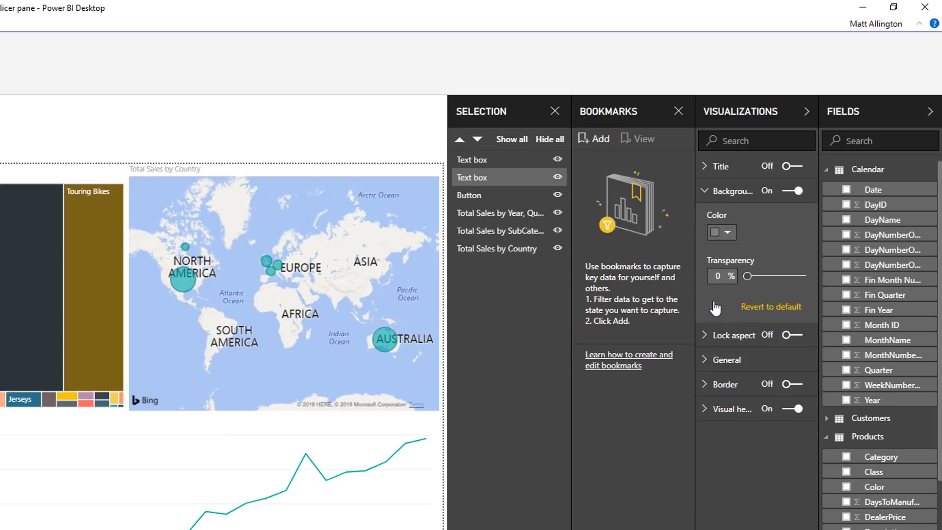
pyautogui.moveTo(747, 276); pyautogui.dragTo(776, 276)
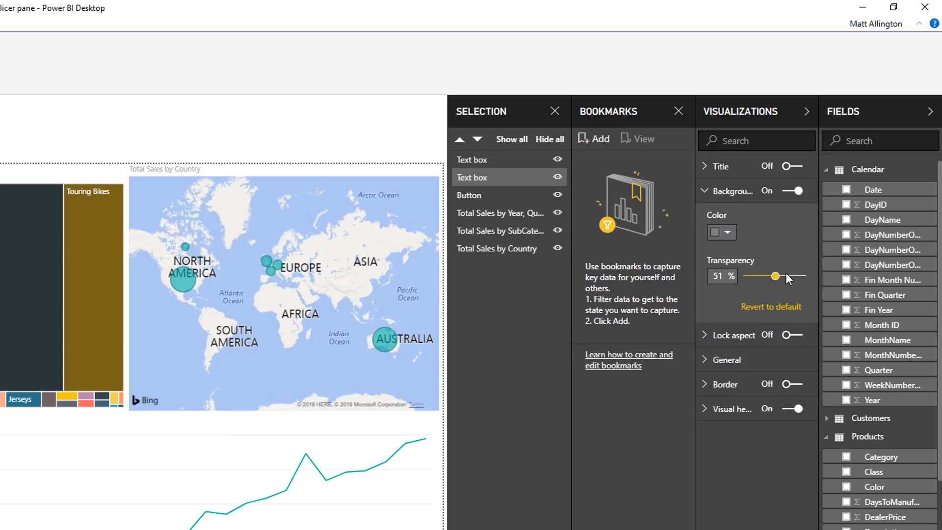
pyautogui.moveTo(775, 276); pyautogui.dragTo(793, 276)
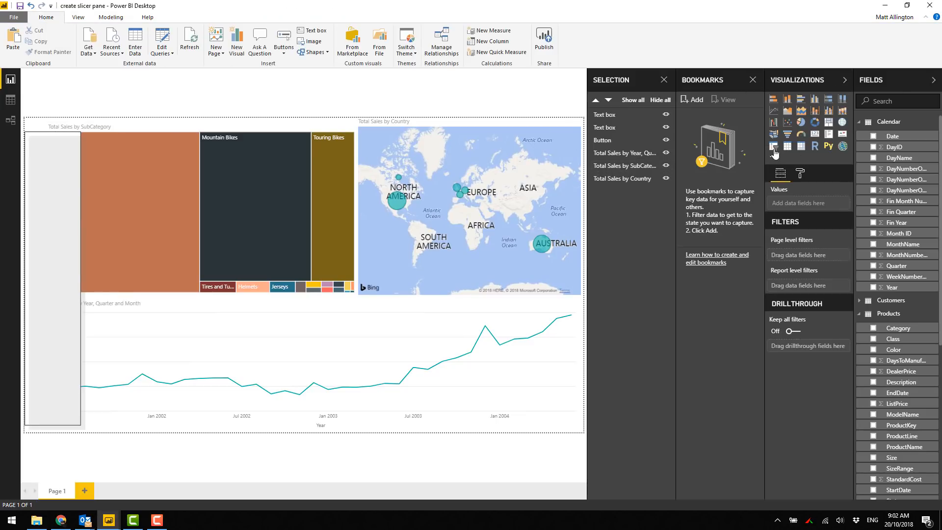
# Step: Add a Products Category slicer and a Calendar Year slicer inside the left pane
pyautogui.click(775, 146)
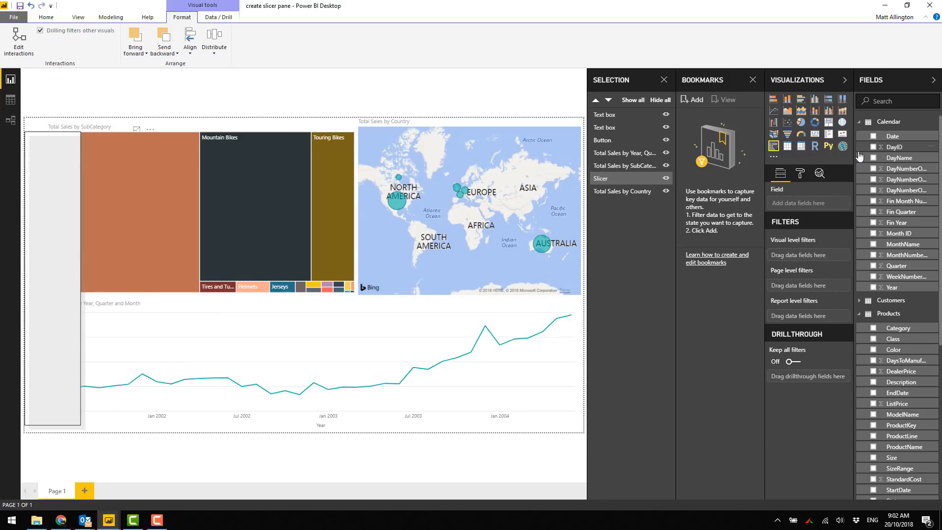
pyautogui.click(859, 122)
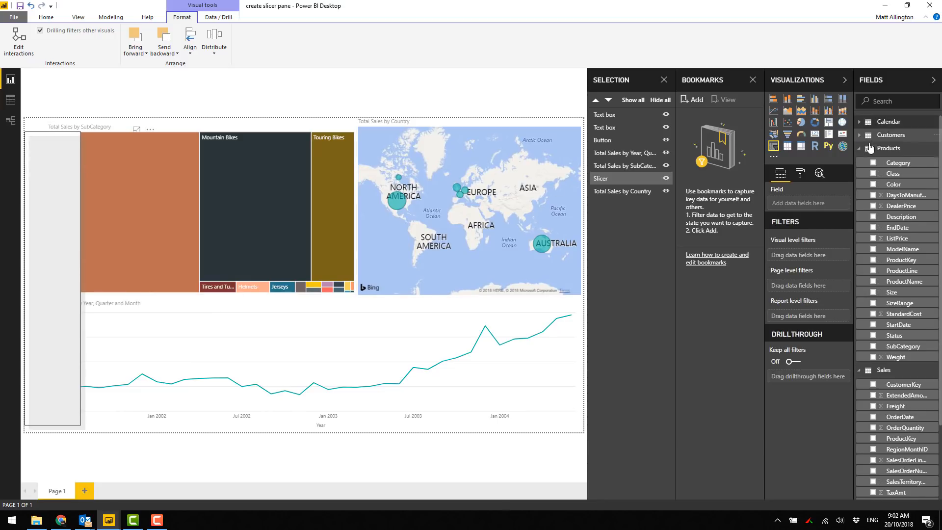
pyautogui.moveTo(898, 162)
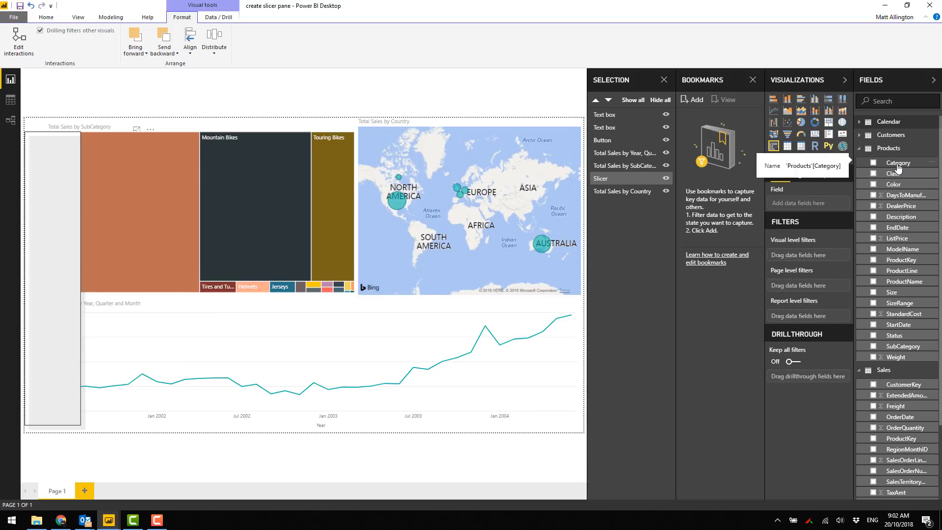
pyautogui.click(872, 162)
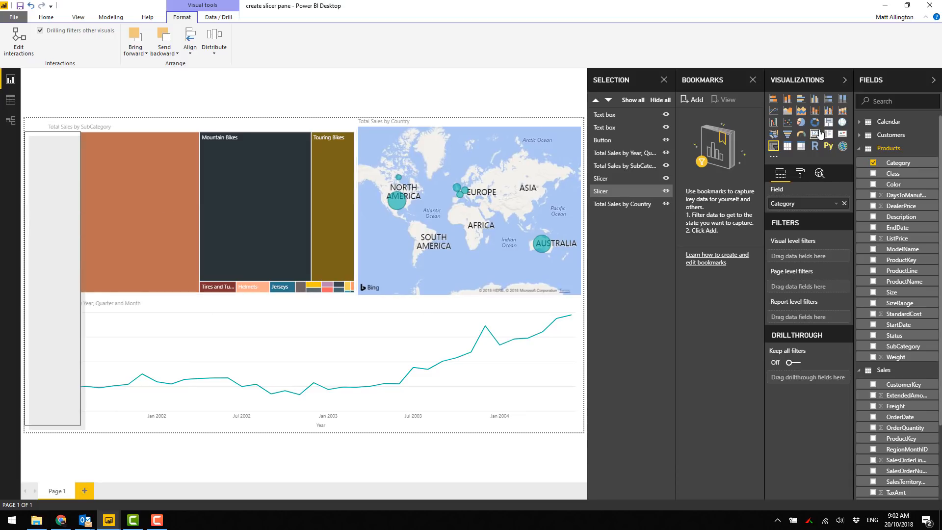
pyautogui.click(860, 121)
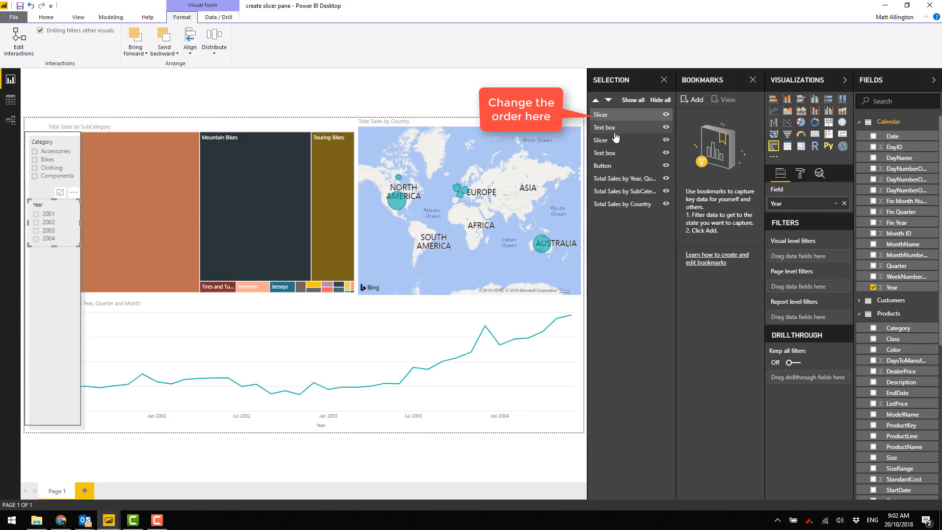
# Step: Move both slicers above the text boxes and filter to Clothing and 2001
pyautogui.click(605, 126)
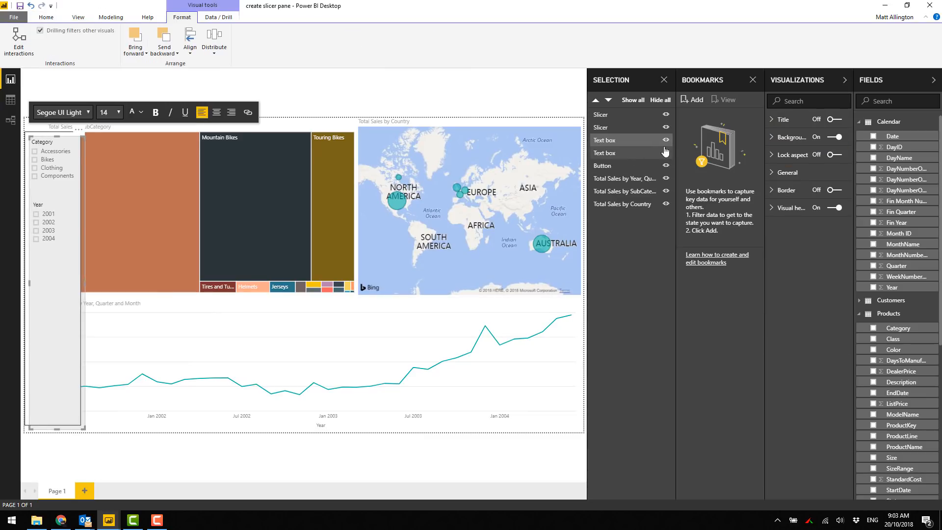
pyautogui.click(605, 154)
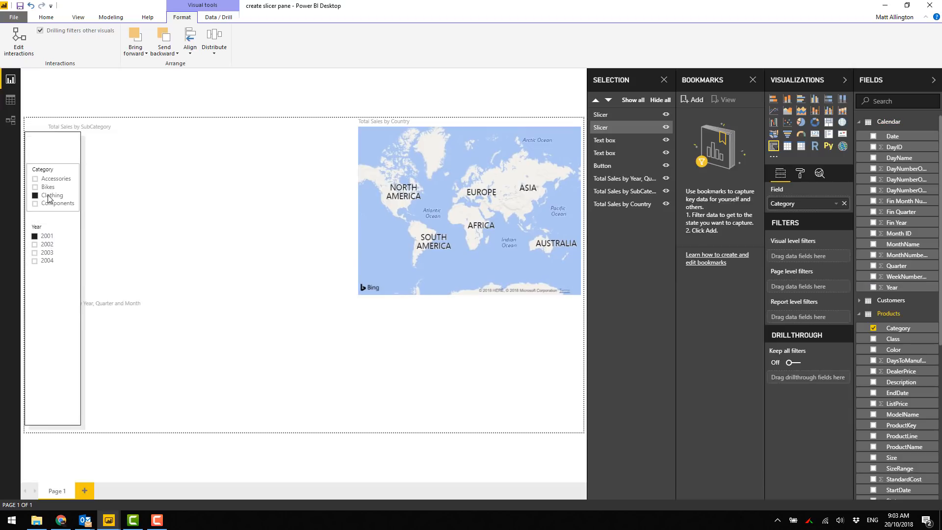
# Step: Insert a left-arrow button on the page from the Home Buttons menu
pyautogui.click(46, 17)
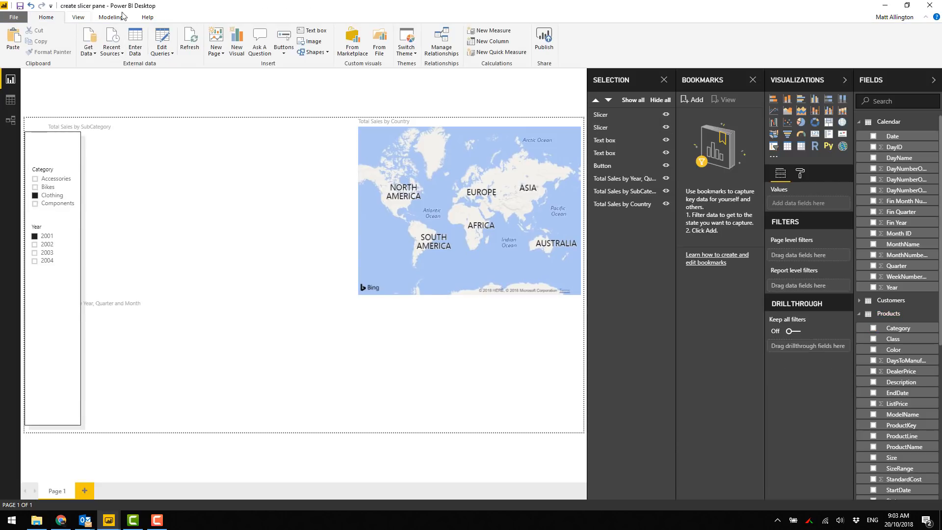
pyautogui.click(282, 40)
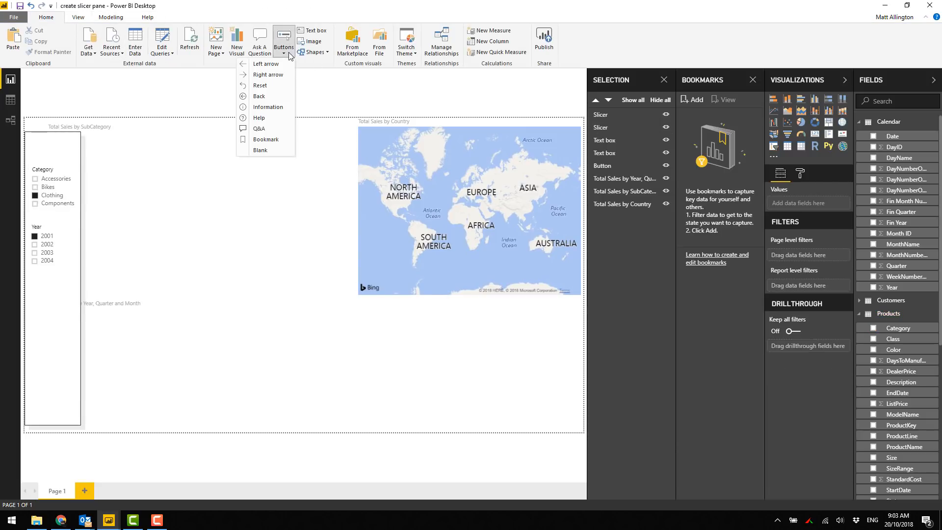
pyautogui.click(266, 64)
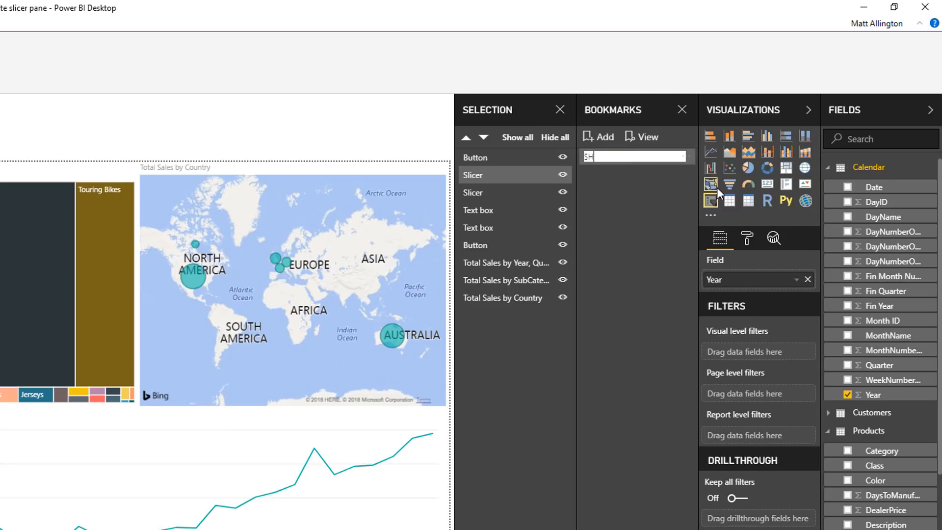
# Step: Add a bookmark and rename it 'Slicers Visible'
pyautogui.write('licers Visible')
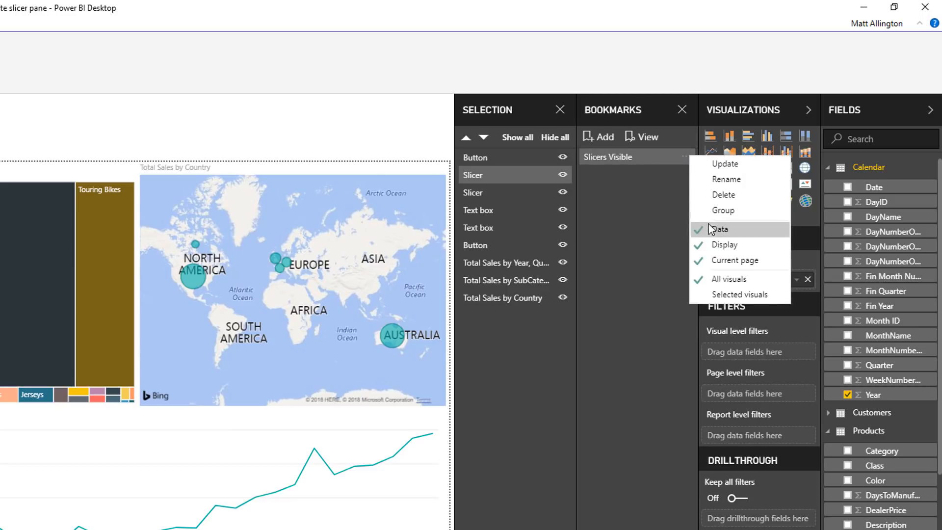
pyautogui.moveTo(720, 229)
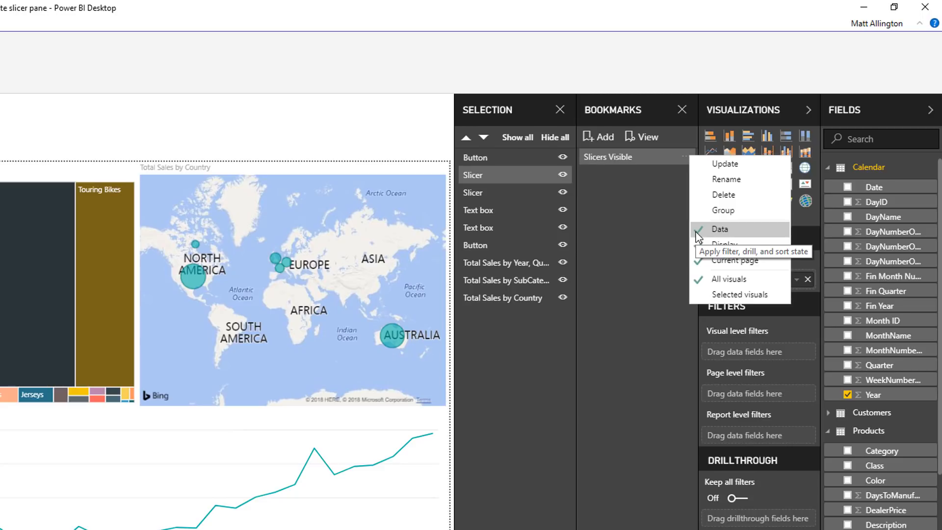
pyautogui.moveTo(701, 234)
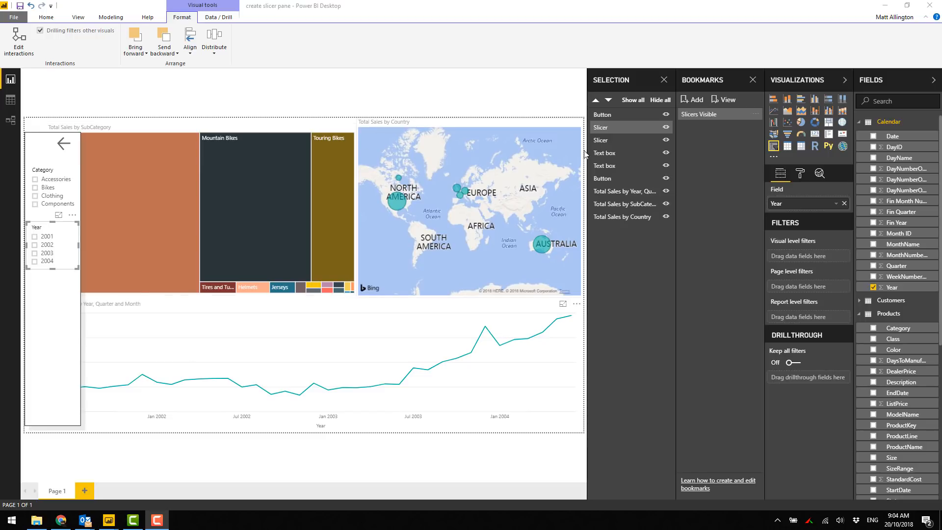
pyautogui.moveTo(666, 127)
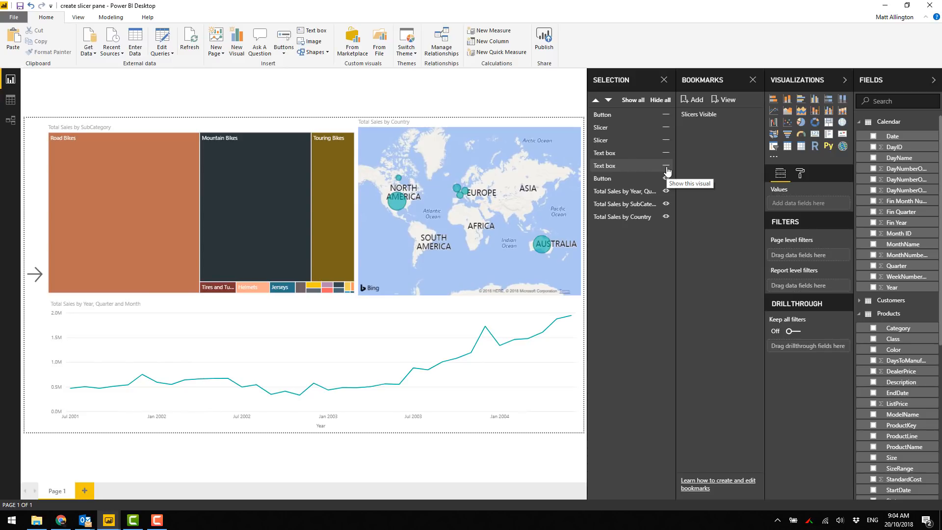
# Step: Hide the slicers, text boxes and left button so only the right arrow remains visible
pyautogui.click(692, 100)
pyautogui.write('Slicers Hidden')
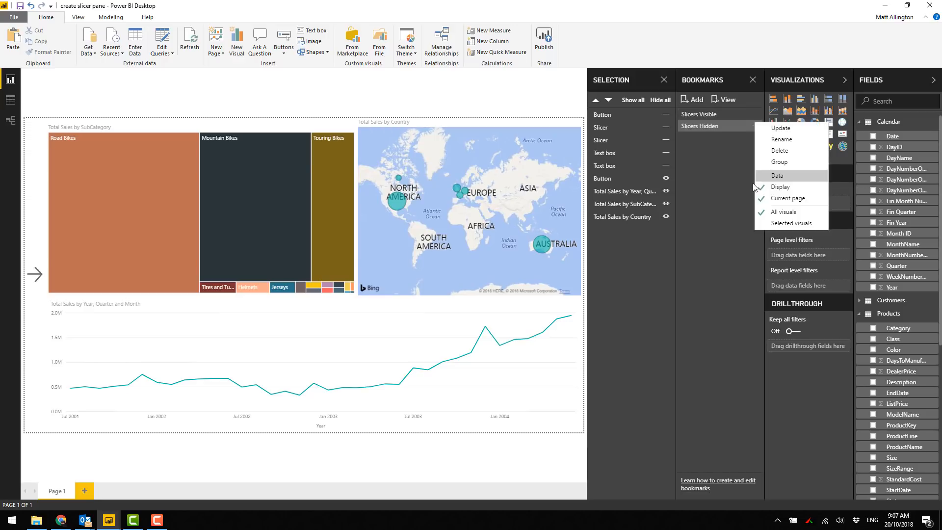
pyautogui.moveTo(790, 179)
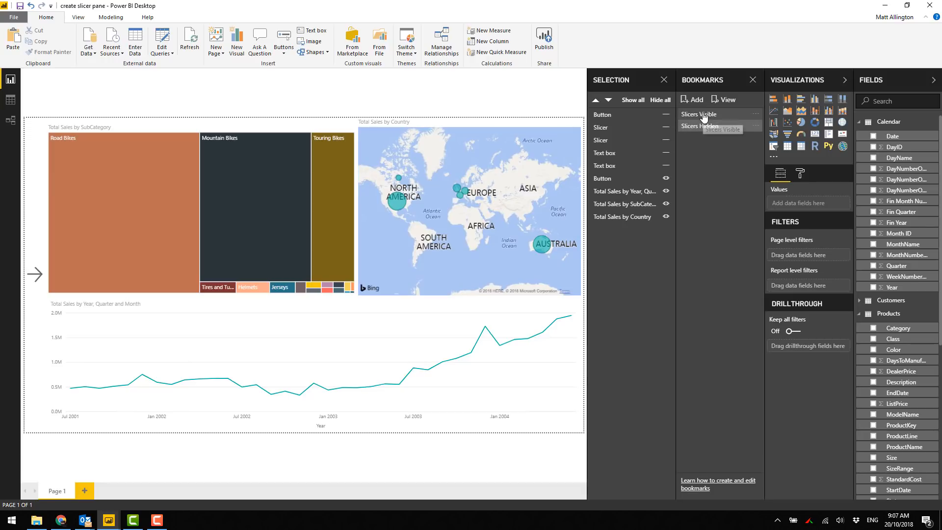
# Step: Link the right arrow button's action to the Slicers Visible bookmark
pyautogui.click(699, 114)
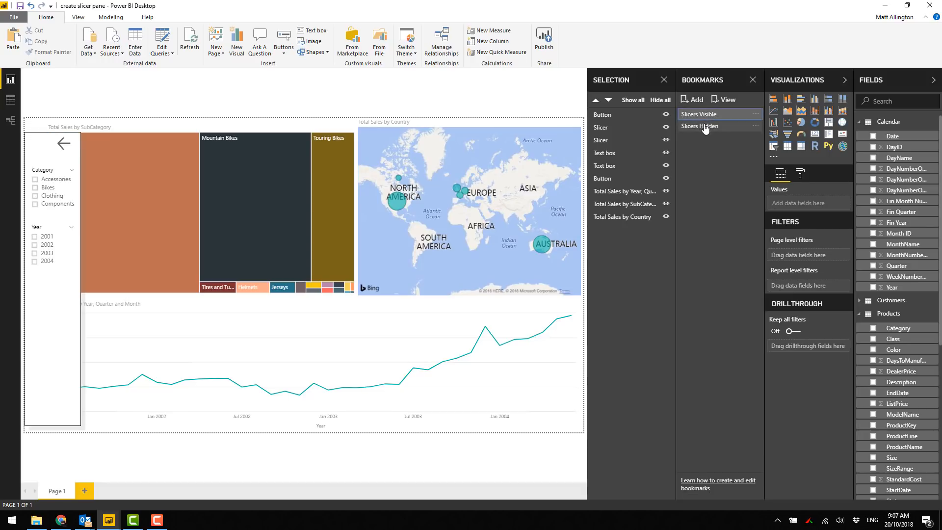
pyautogui.click(700, 125)
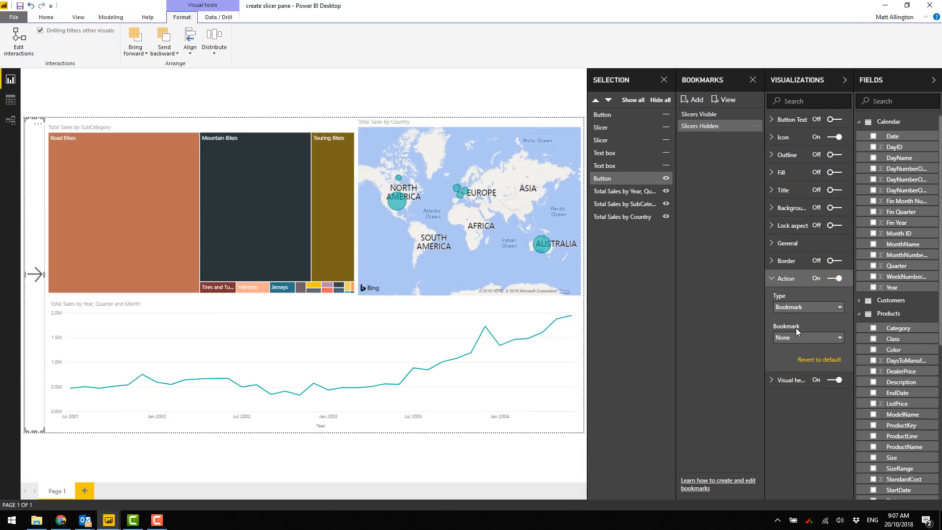
pyautogui.click(805, 336)
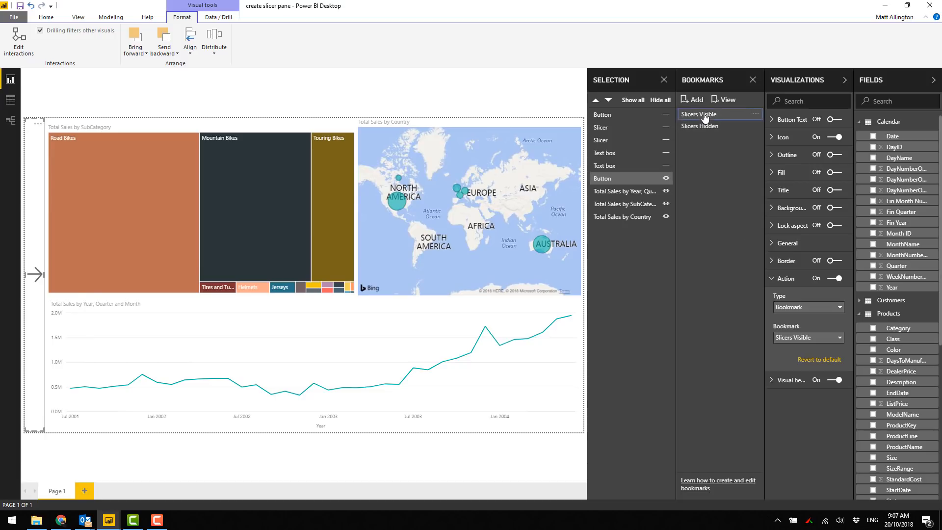
# Step: Enable a Bookmark-type action on the left arrow and link it to Slicers Hidden
pyautogui.click(698, 113)
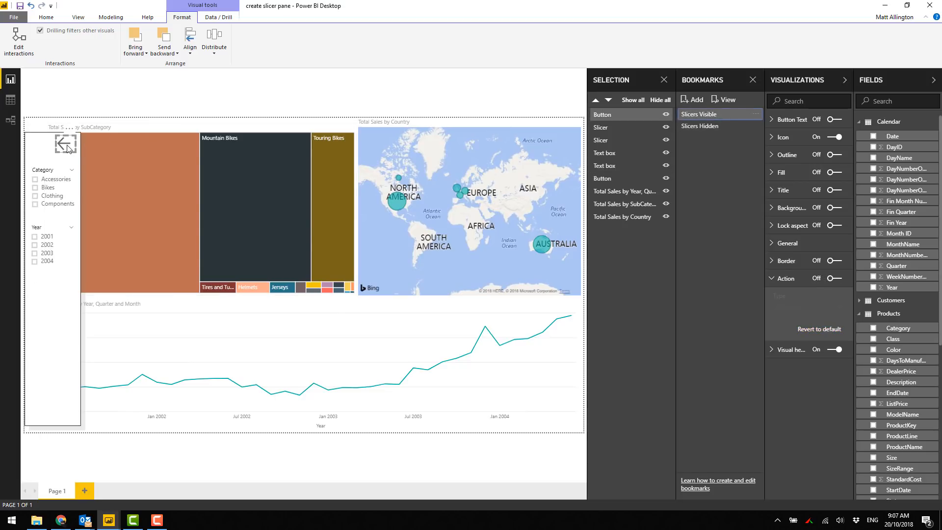
pyautogui.moveTo(795, 247)
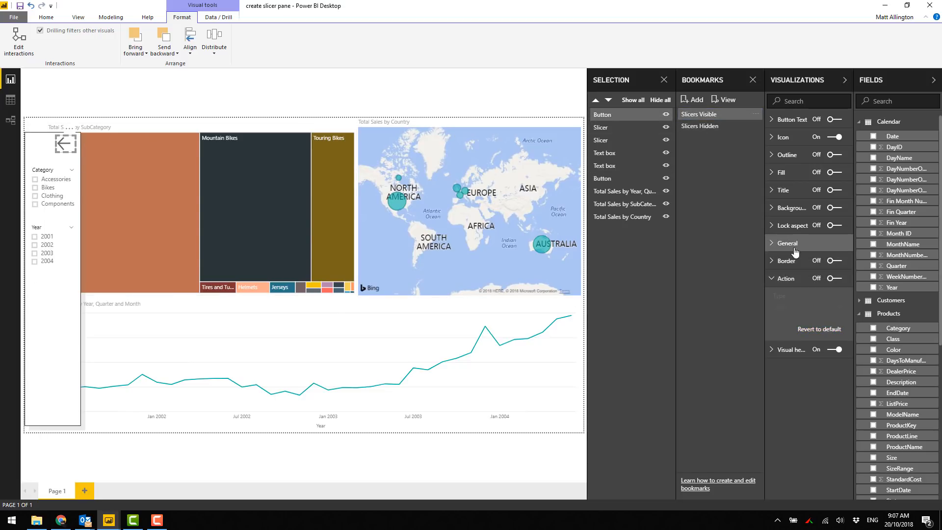
pyautogui.click(835, 277)
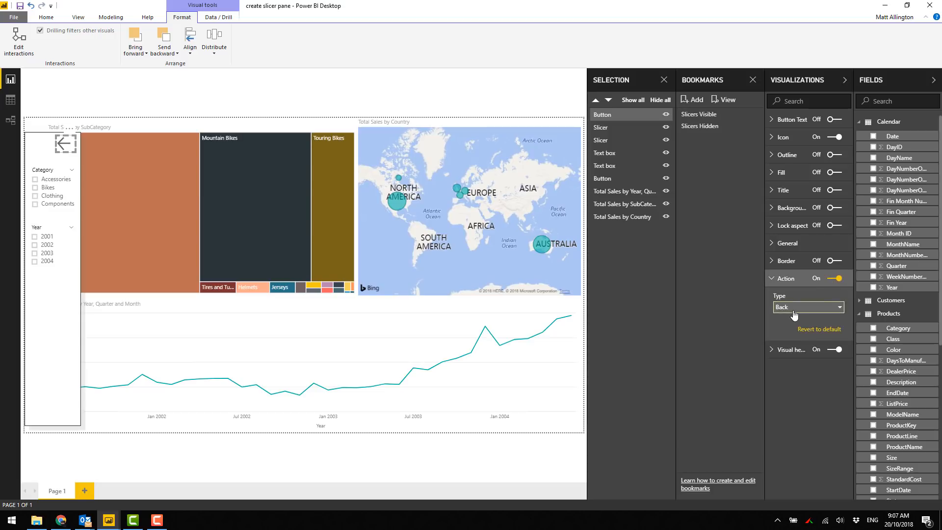
pyautogui.click(808, 307)
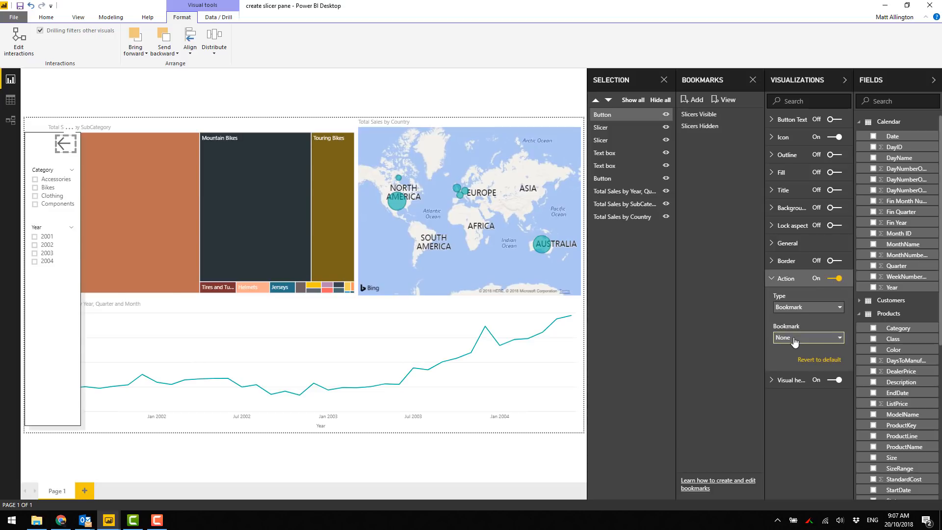
pyautogui.click(808, 337)
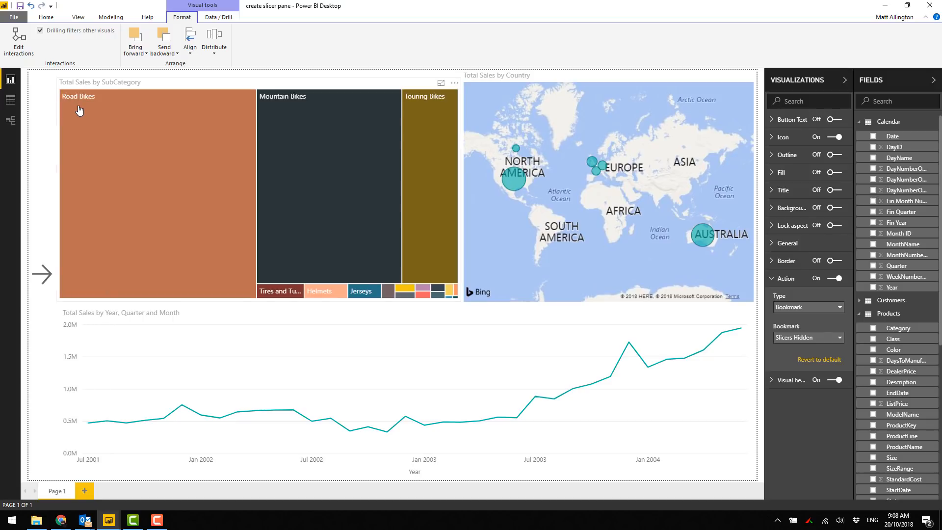
pyautogui.moveTo(45, 282)
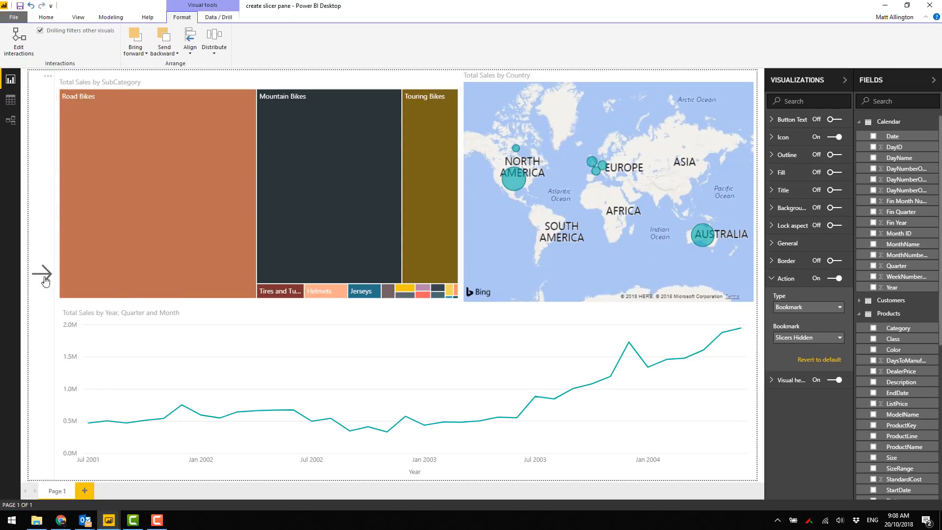
# Step: Test the arrows: expand the slicer pane with the right arrow, collapse it with the left
pyautogui.click(43, 275)
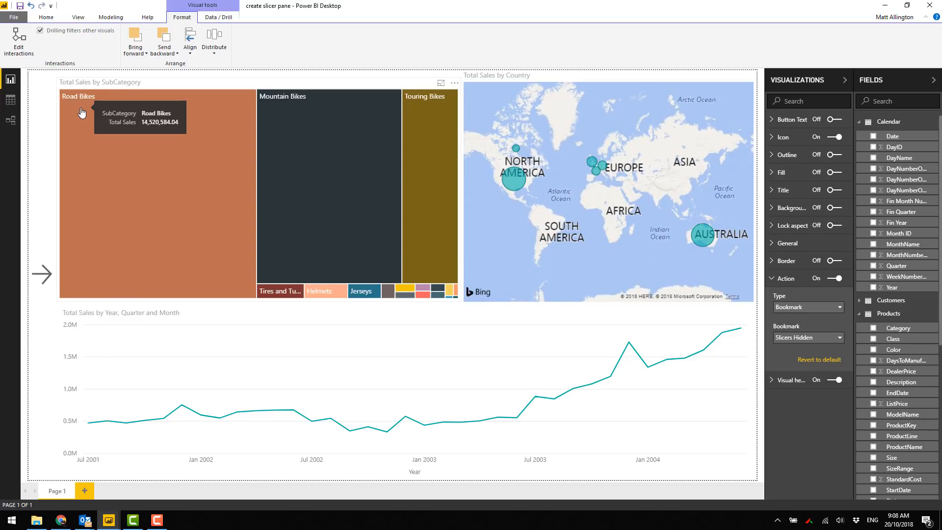
pyautogui.click(41, 274)
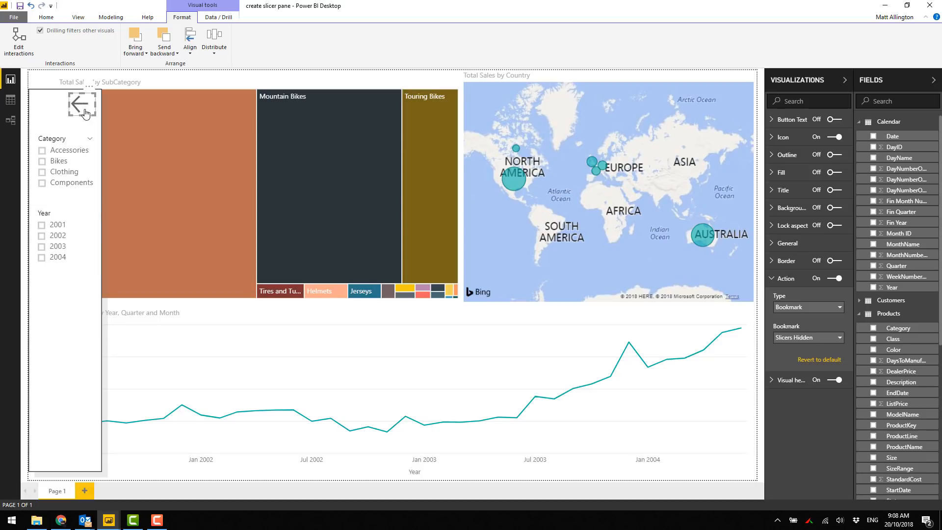
pyautogui.moveTo(85, 108)
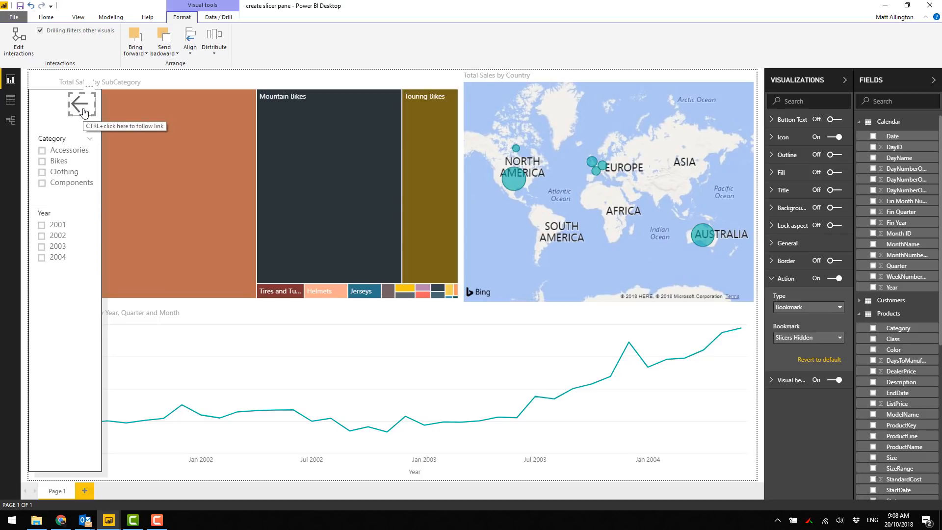
pyautogui.click(82, 104)
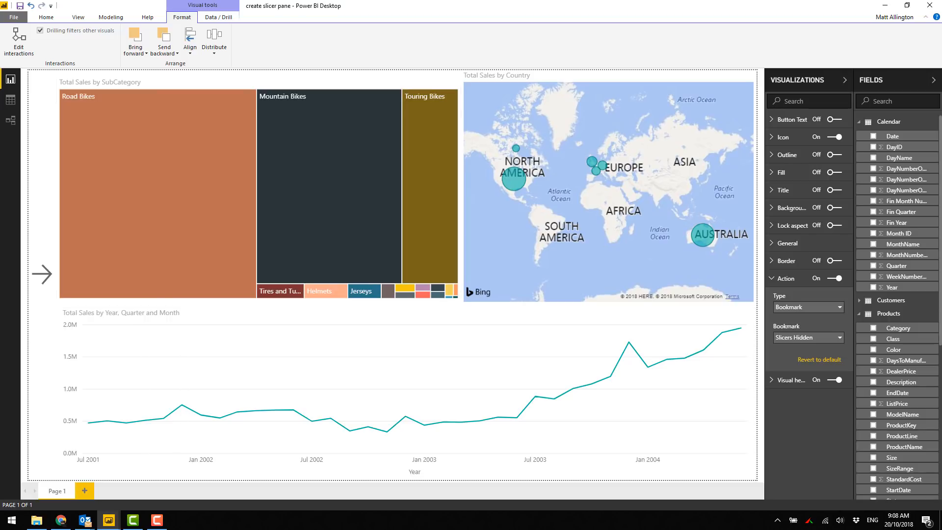